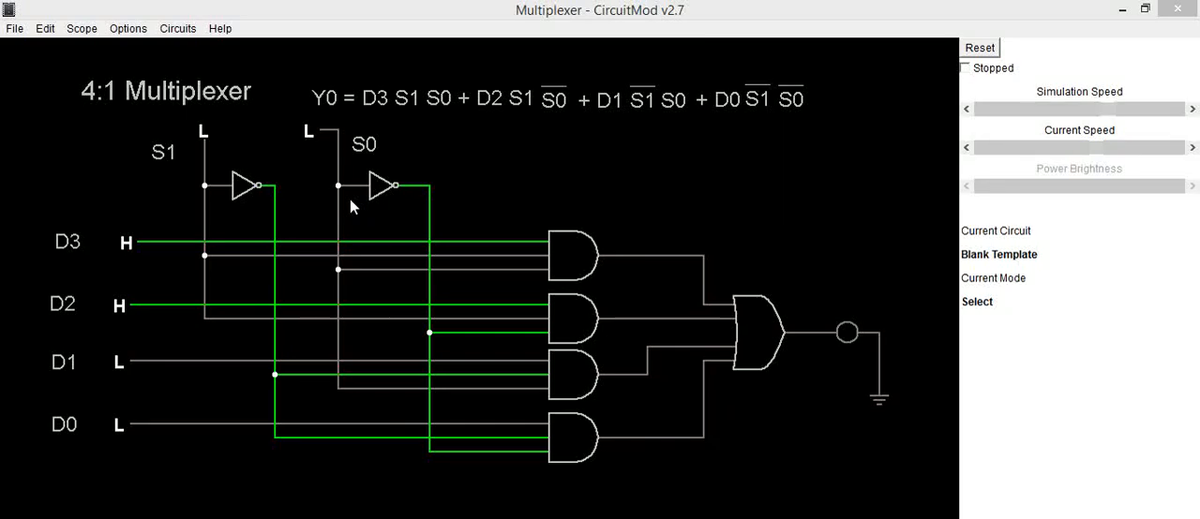
pyautogui.moveTo(349, 215)
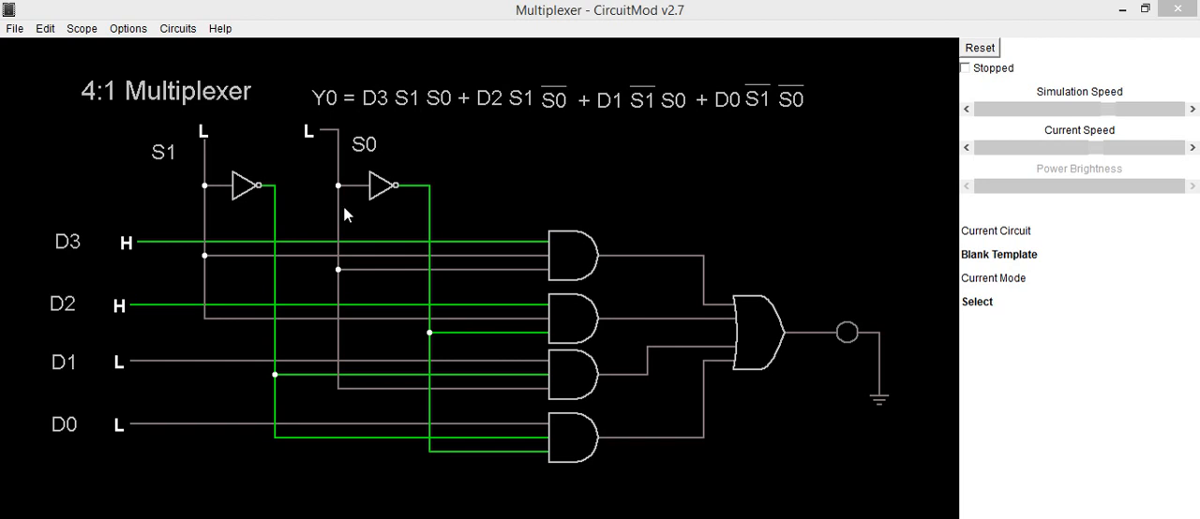
pyautogui.moveTo(184, 120)
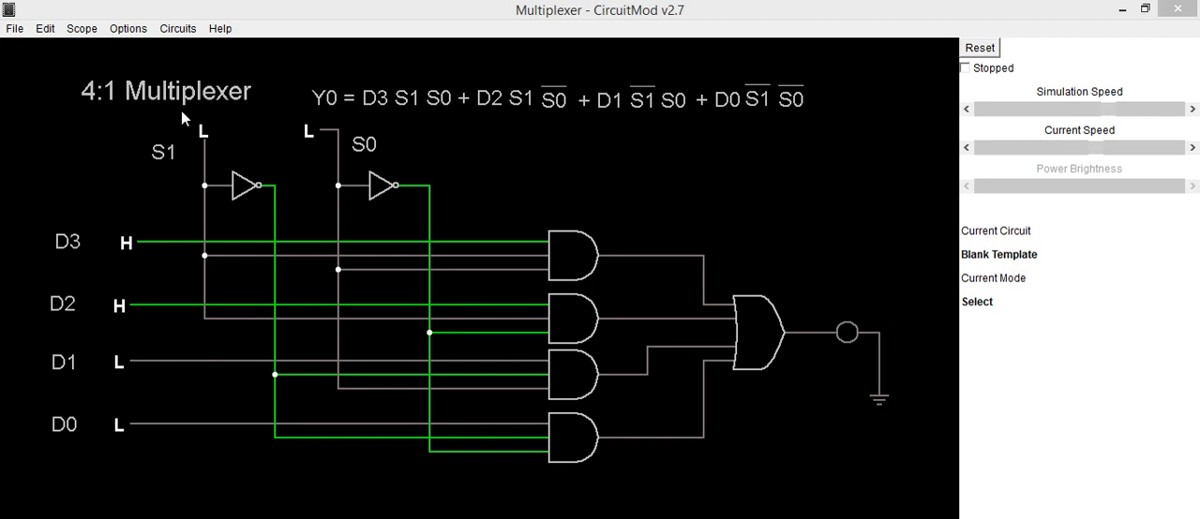
pyautogui.moveTo(167, 130)
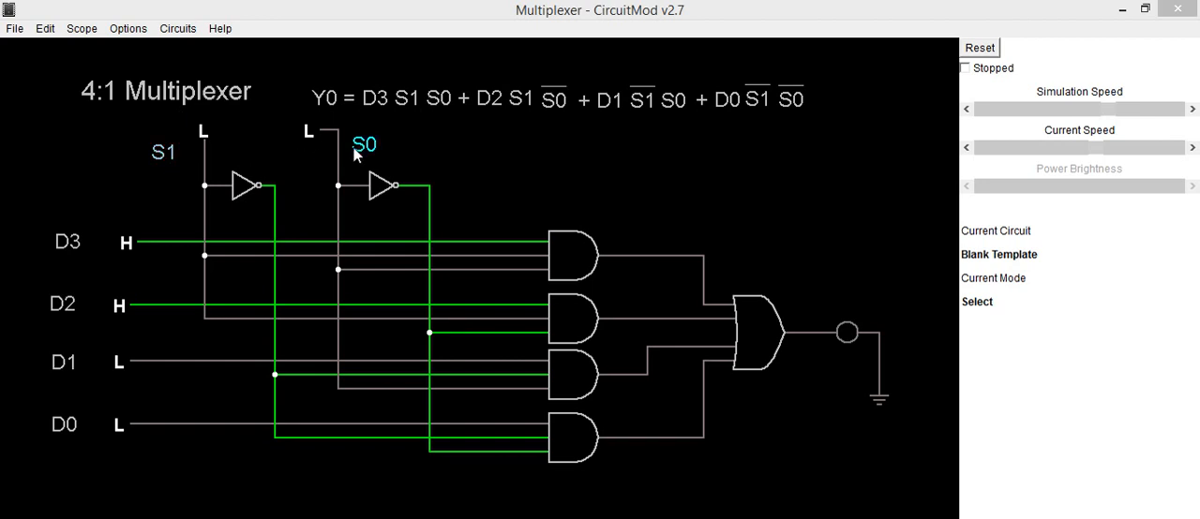
pyautogui.moveTo(165, 165)
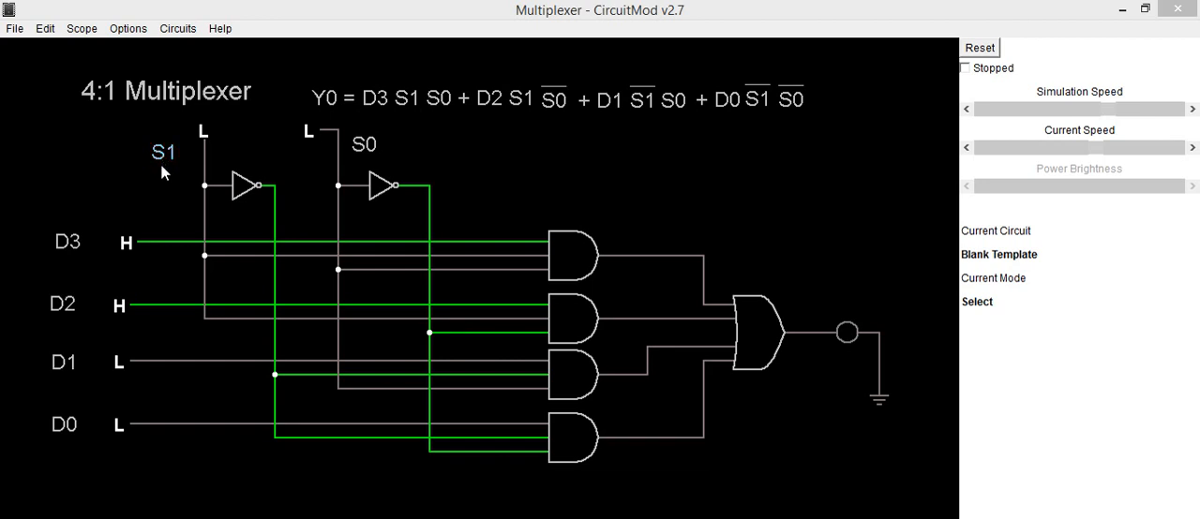
pyautogui.moveTo(157, 182)
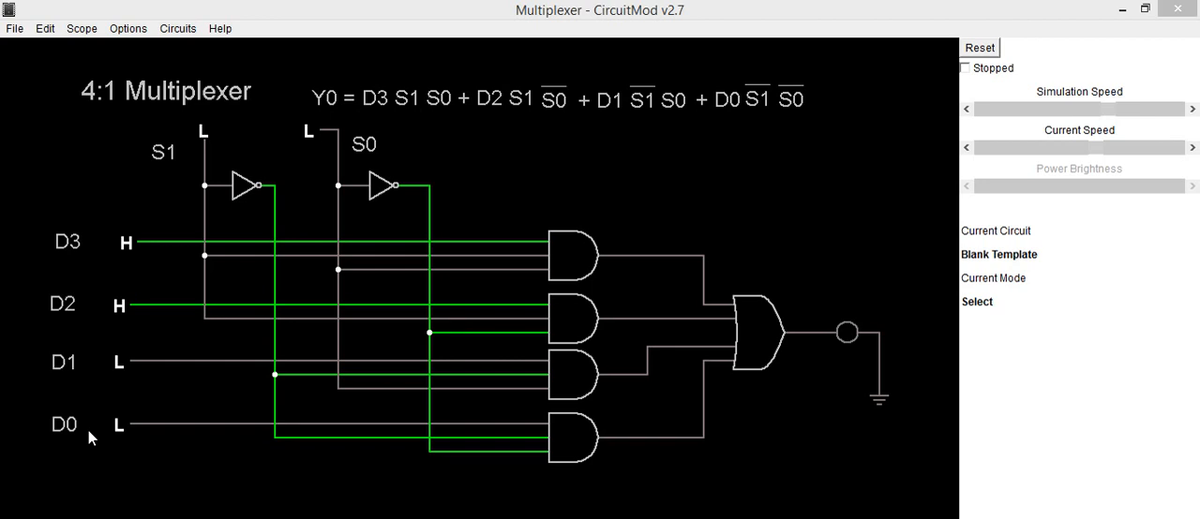
pyautogui.moveTo(4, 386)
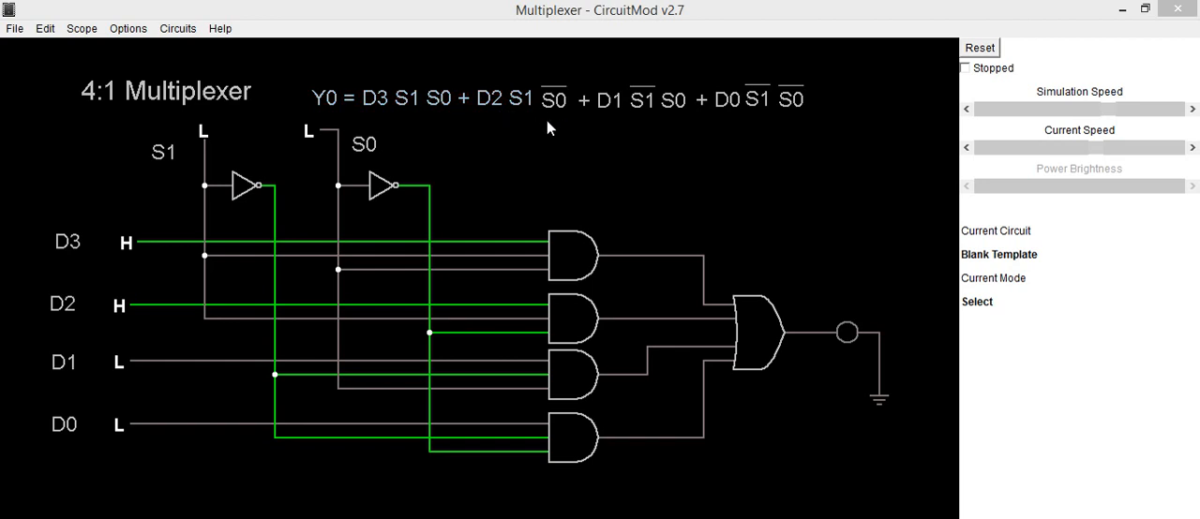
pyautogui.moveTo(663, 132)
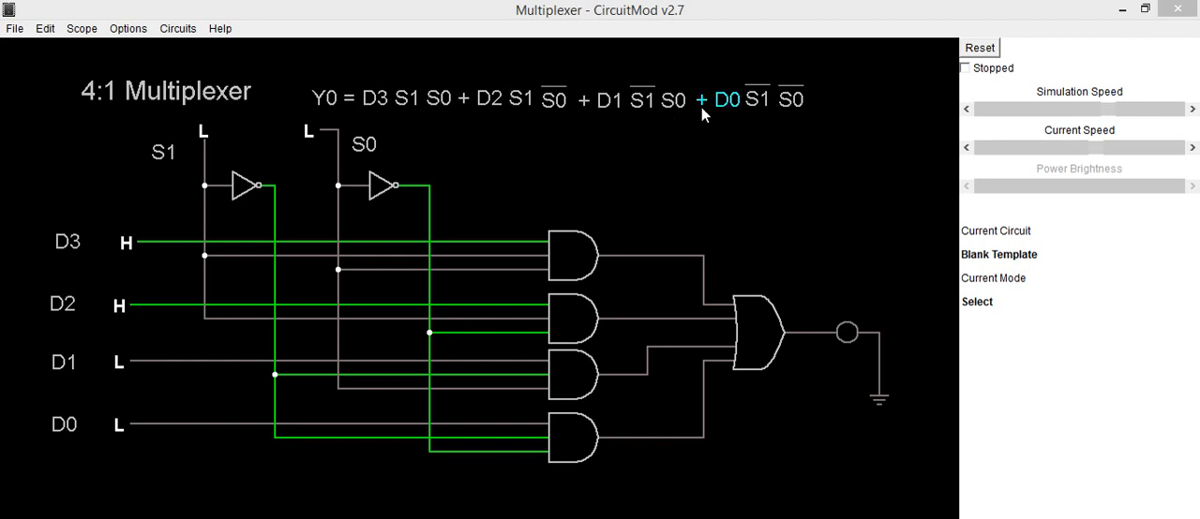
pyautogui.moveTo(810, 127)
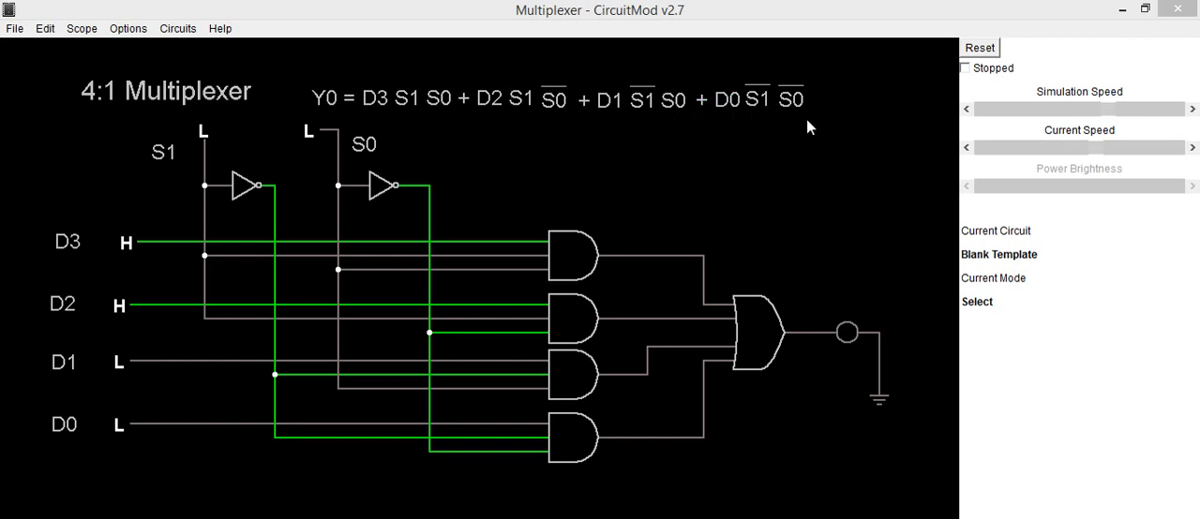
pyautogui.moveTo(375, 82)
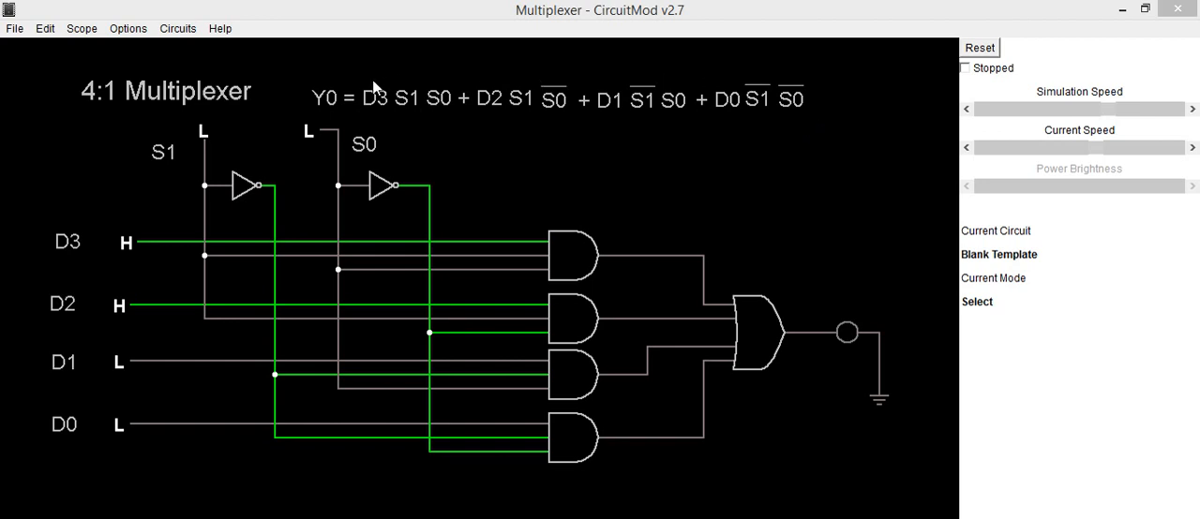
pyautogui.moveTo(400, 388)
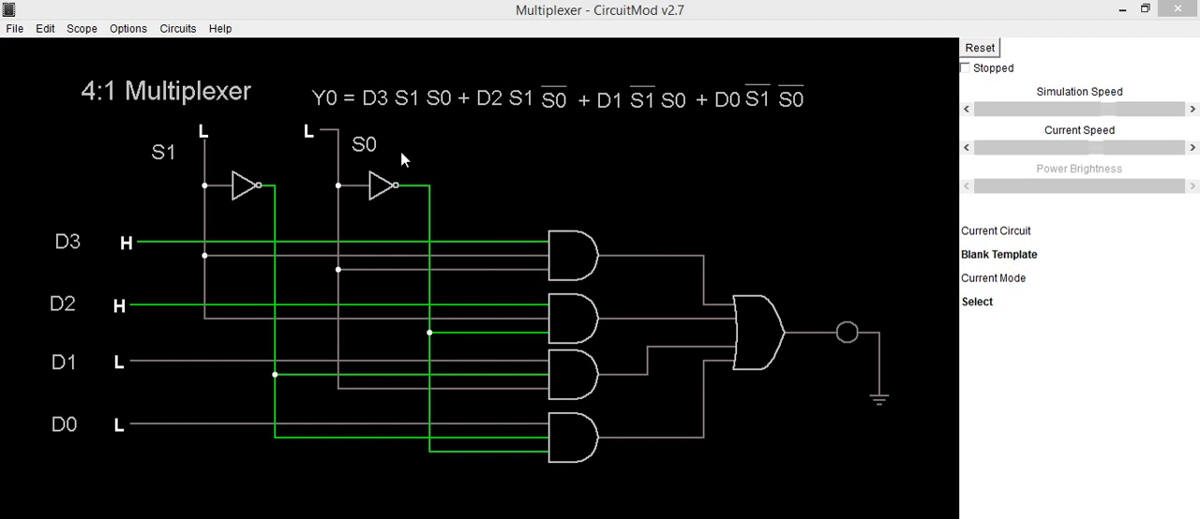
pyautogui.moveTo(184, 213)
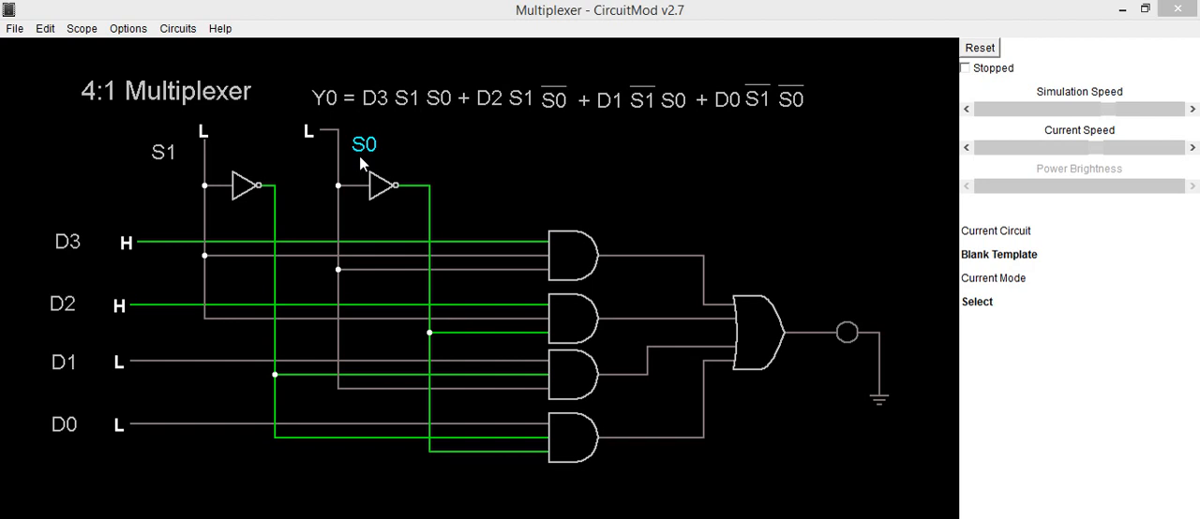
pyautogui.moveTo(165, 168)
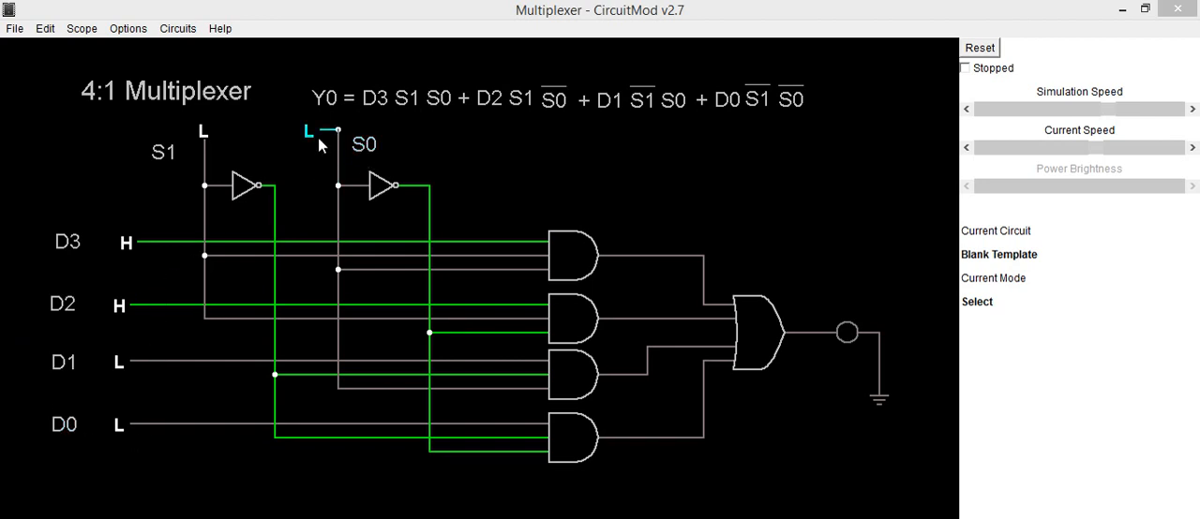
pyautogui.moveTo(208, 175)
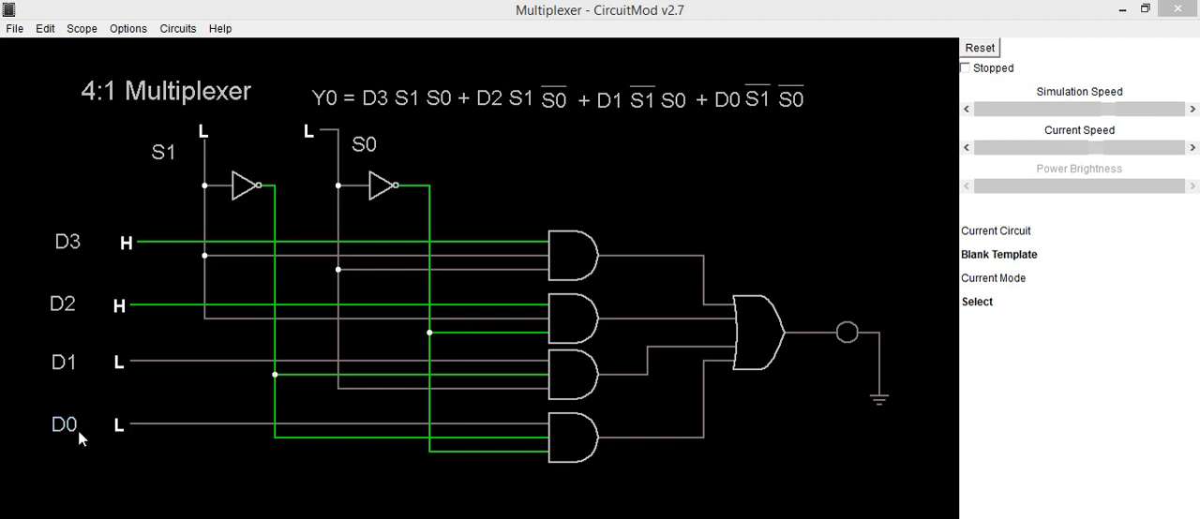
# Toggle data input D0 from L to H so the output lamp lights with S1,S0 low.
pyautogui.click(282, 446)
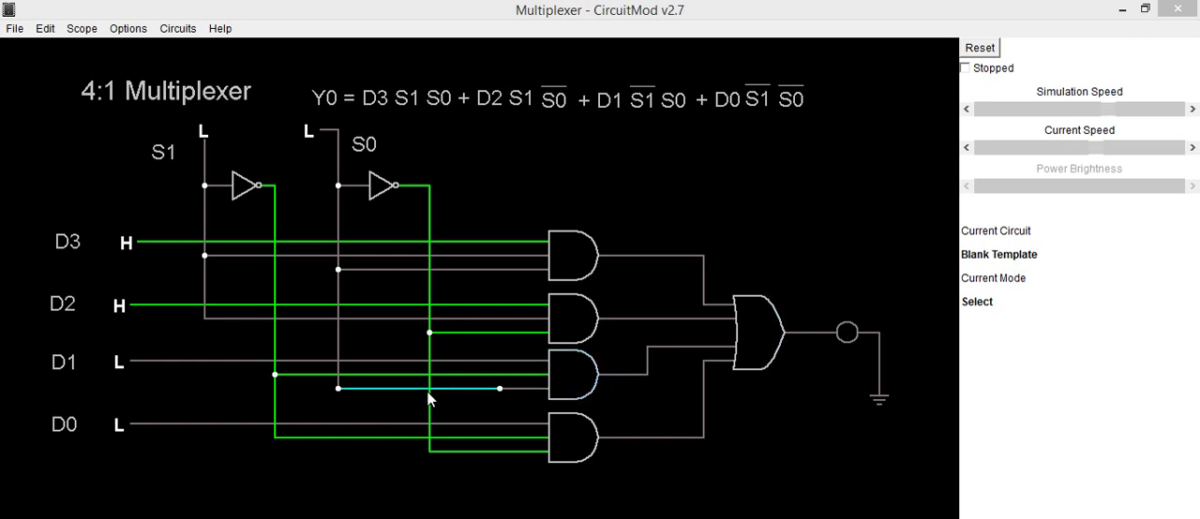
pyautogui.click(122, 426)
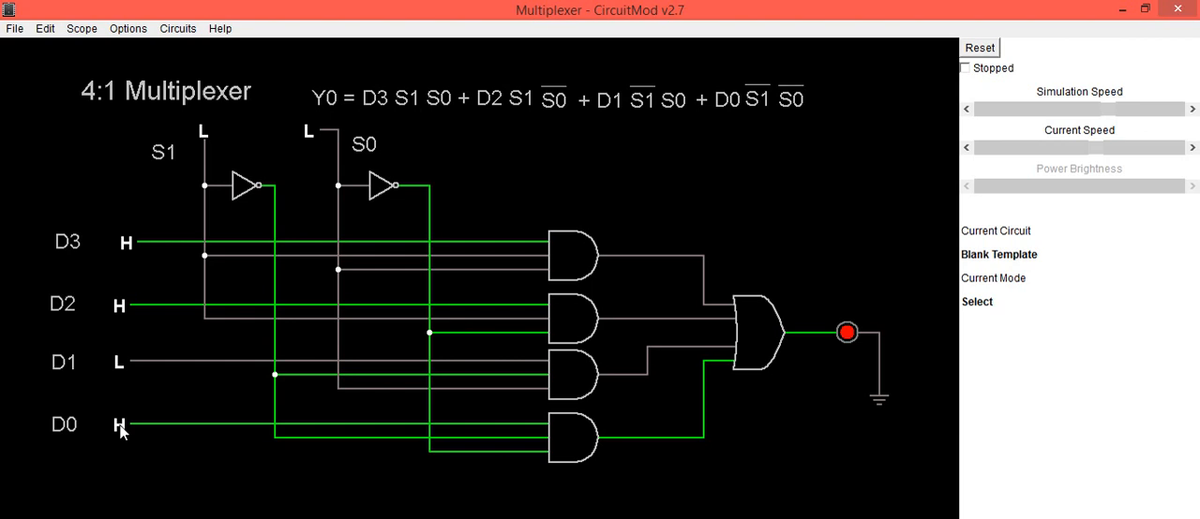
pyautogui.moveTo(743, 384)
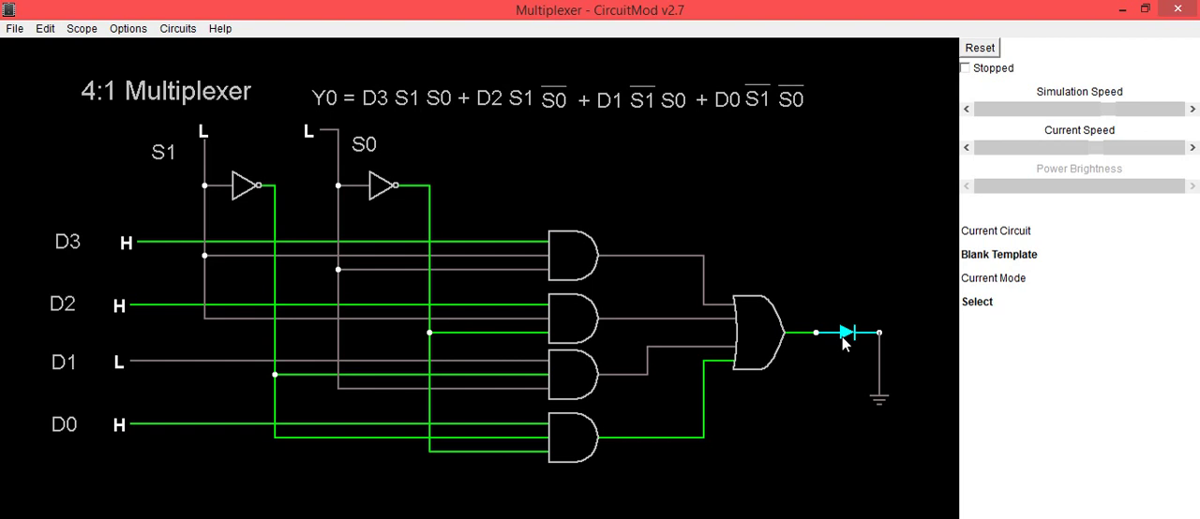
pyautogui.moveTo(832, 349)
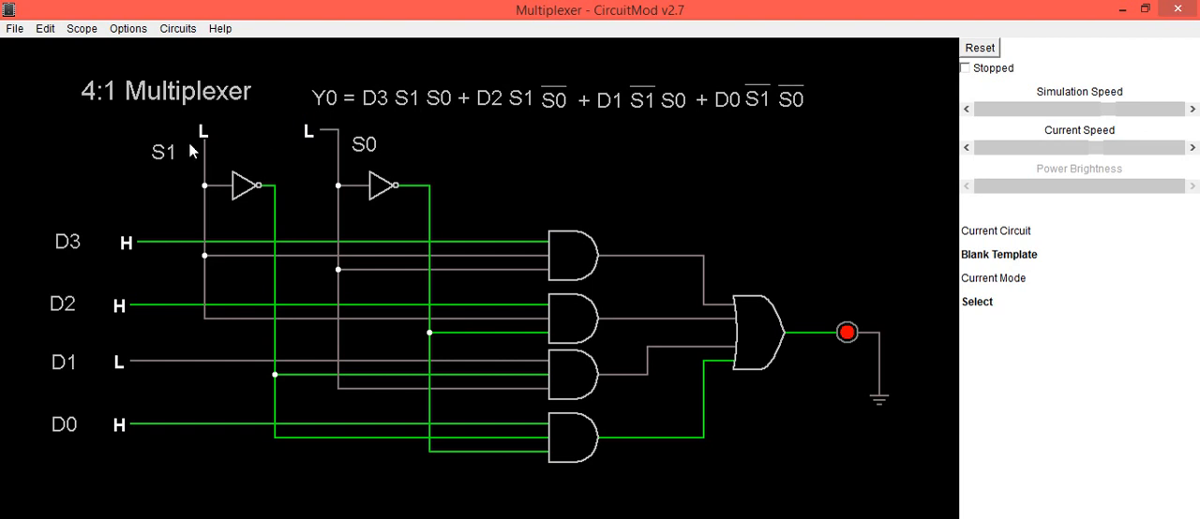
pyautogui.click(202, 150)
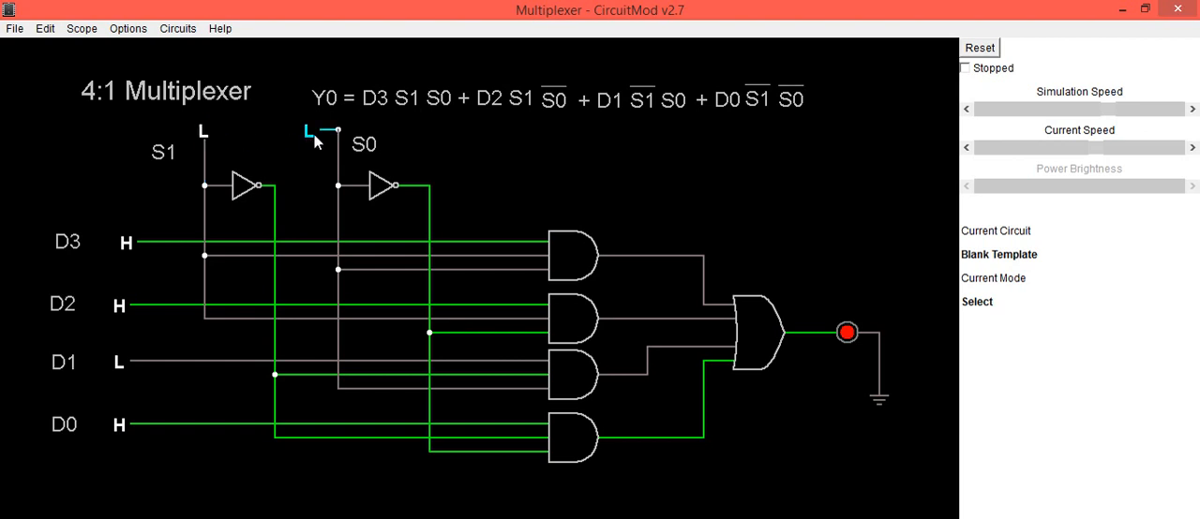
# Set S0 high to select D1, then toggle D1 low so the output lamp goes off.
pyautogui.click(309, 132)
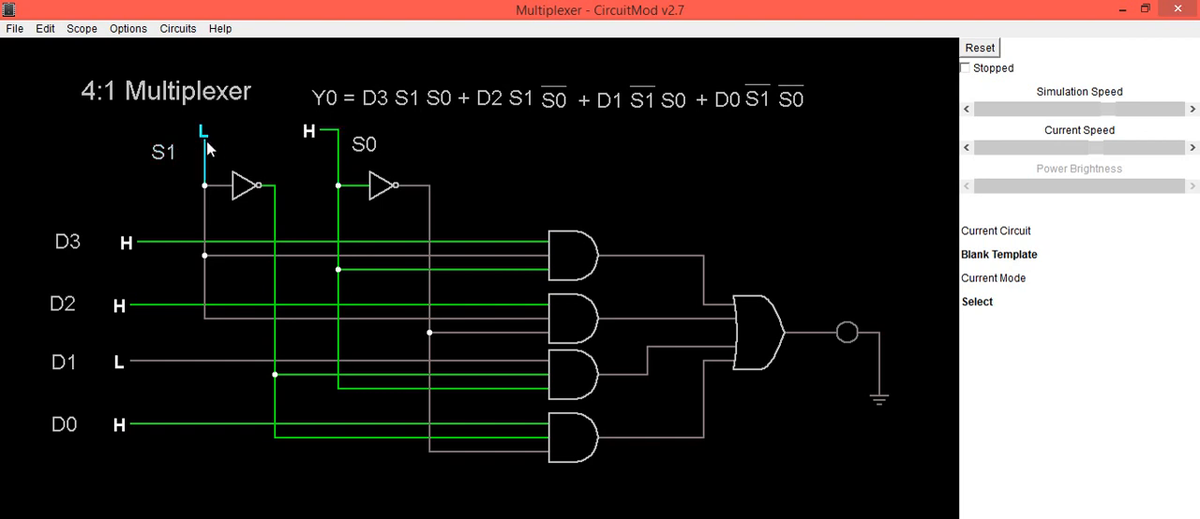
pyautogui.moveTo(292, 146)
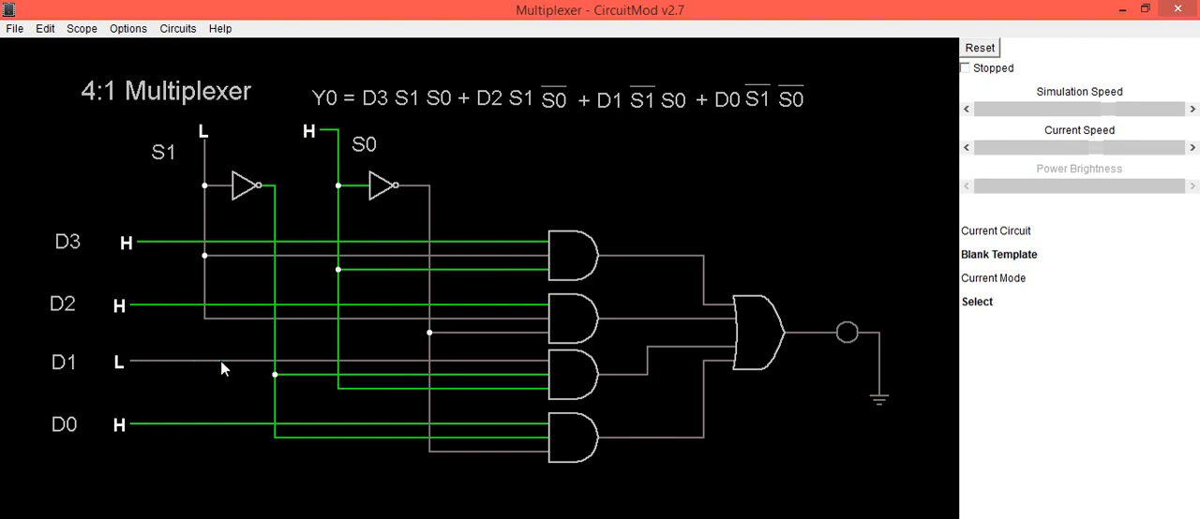
pyautogui.click(120, 364)
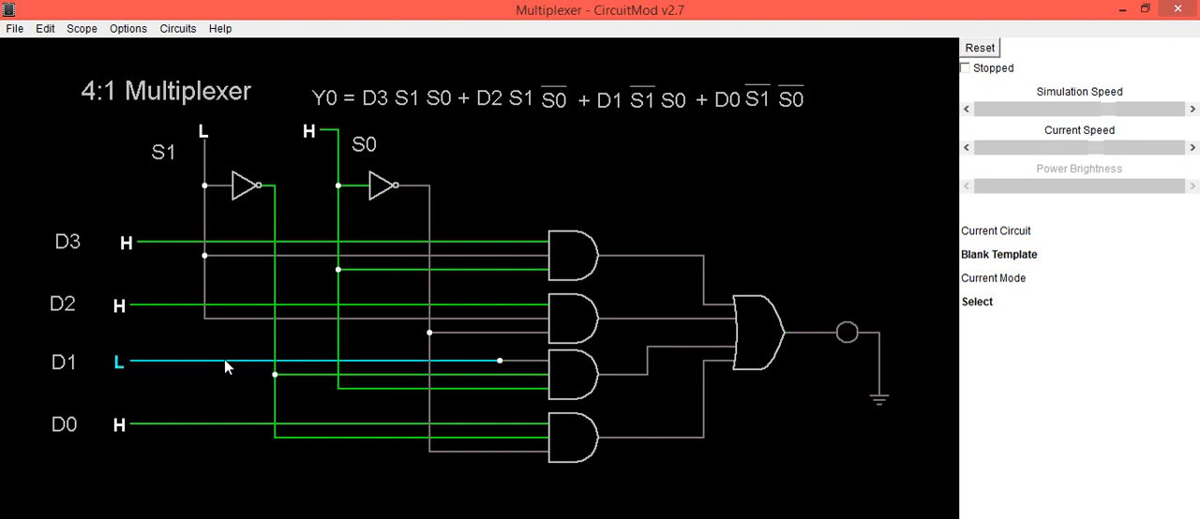
pyautogui.click(116, 364)
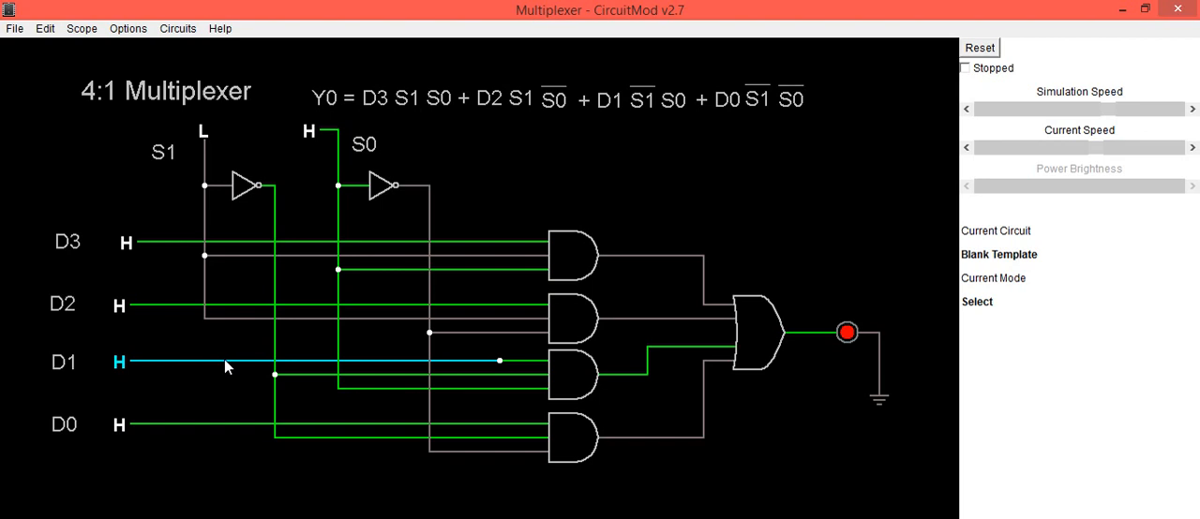
pyautogui.click(118, 364)
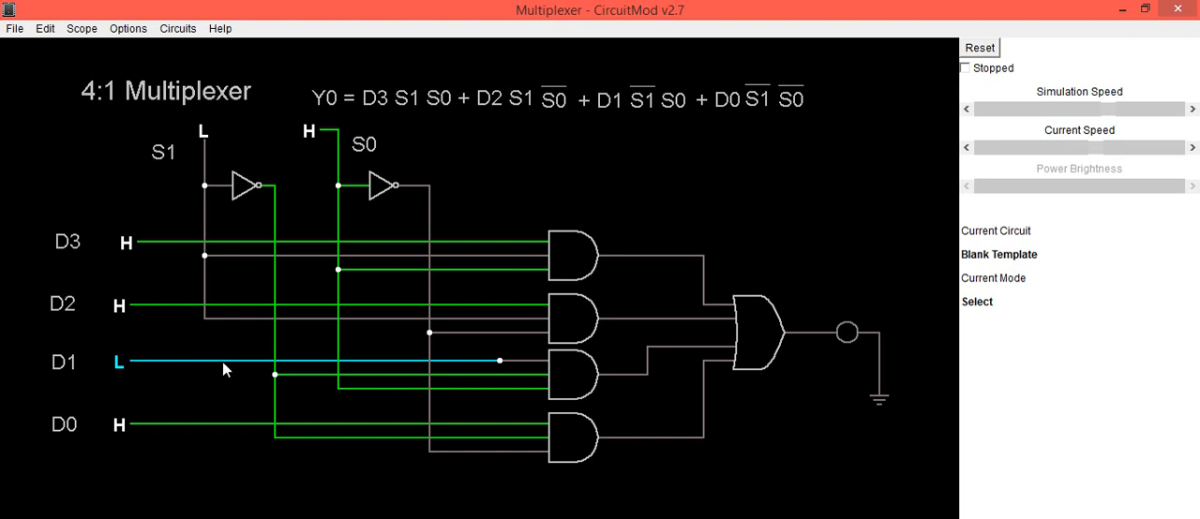
# Set S1 high and S0 low to select D2, then switch D2 low, turning the lamp off.
pyautogui.click(203, 131)
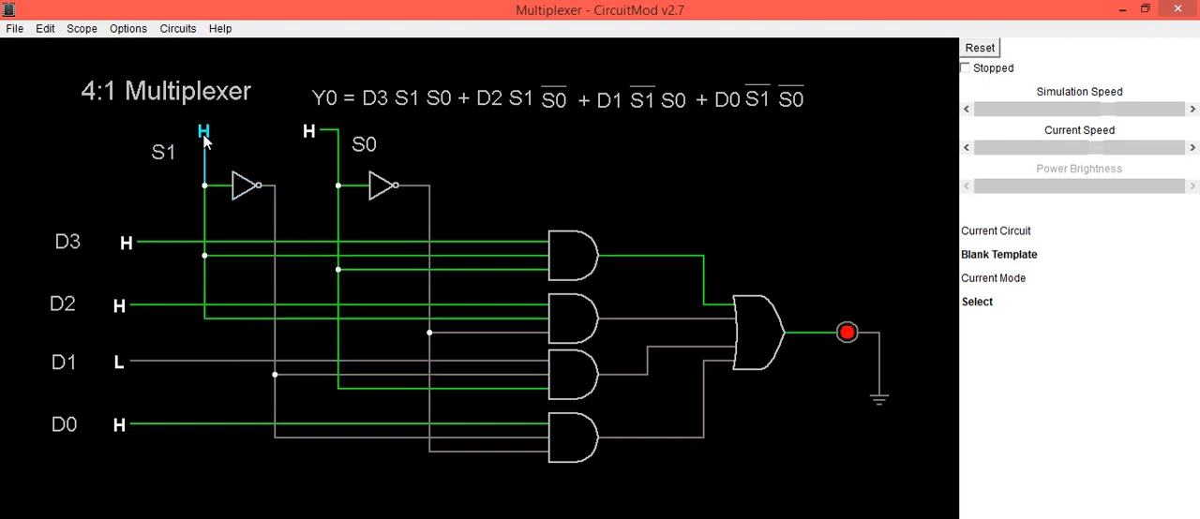
pyautogui.click(310, 131)
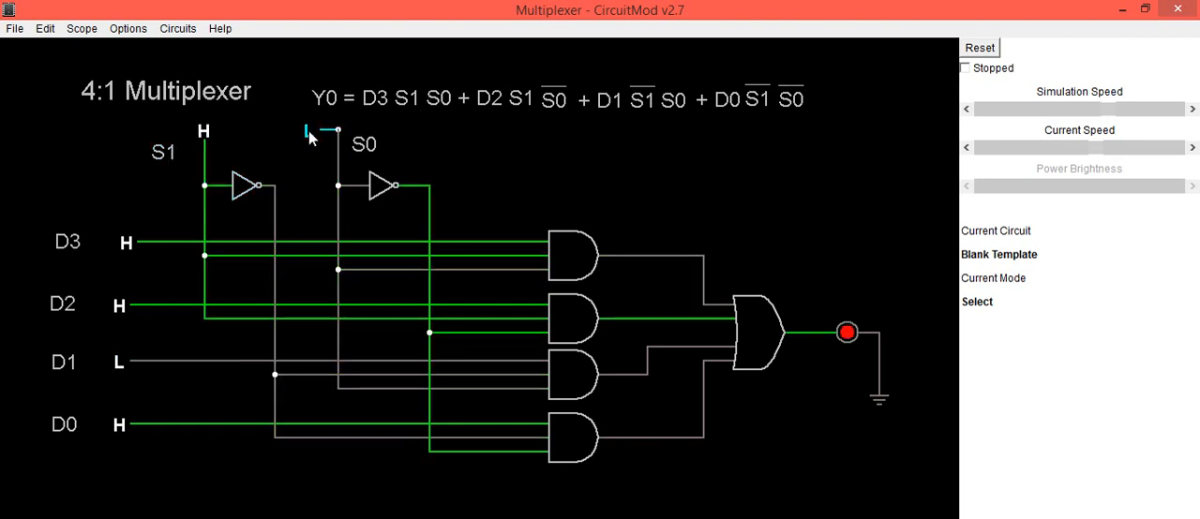
pyautogui.click(307, 131)
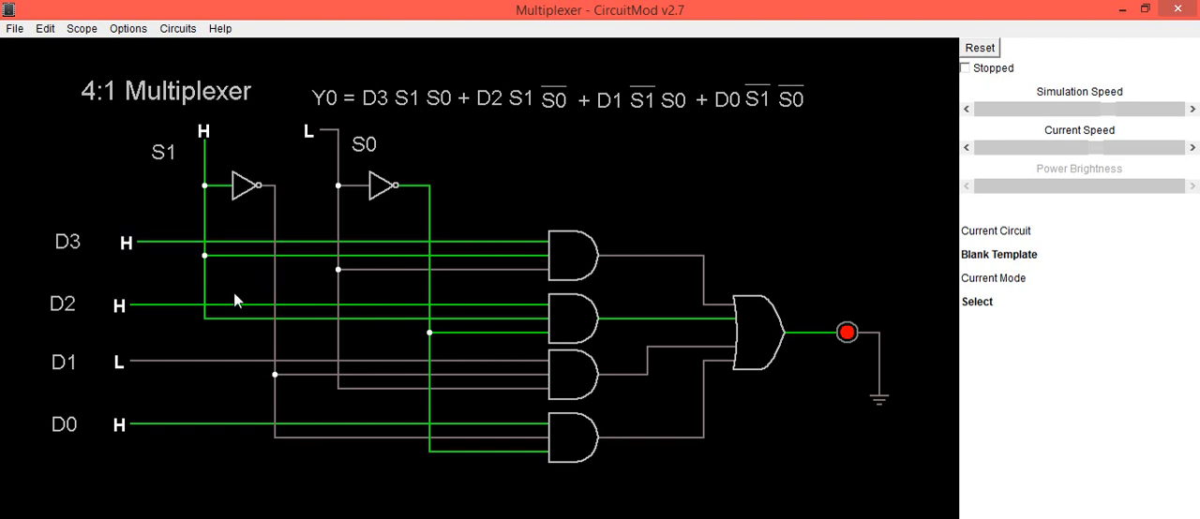
pyautogui.moveTo(172, 315)
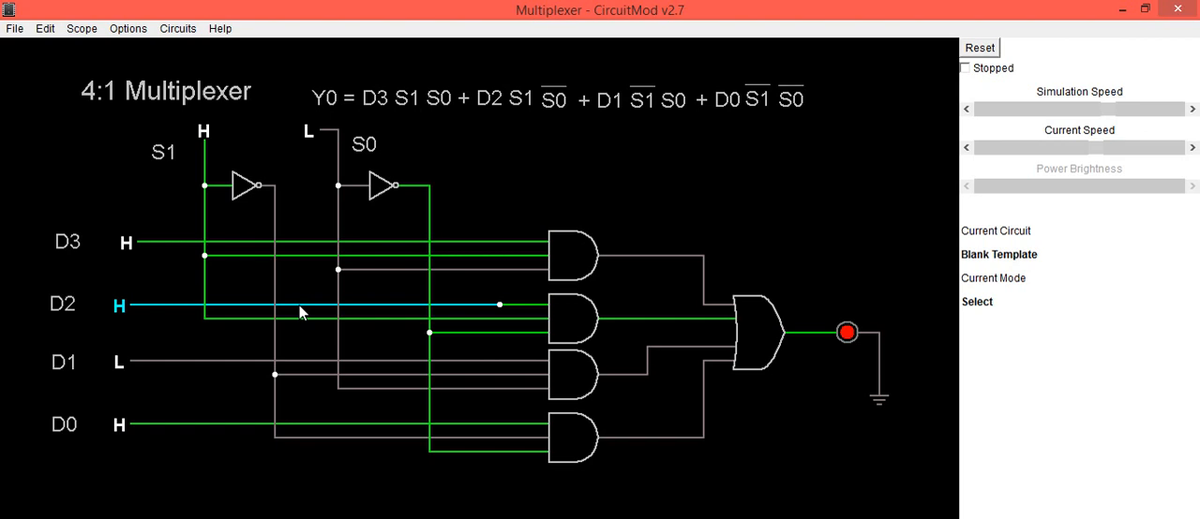
pyautogui.click(119, 303)
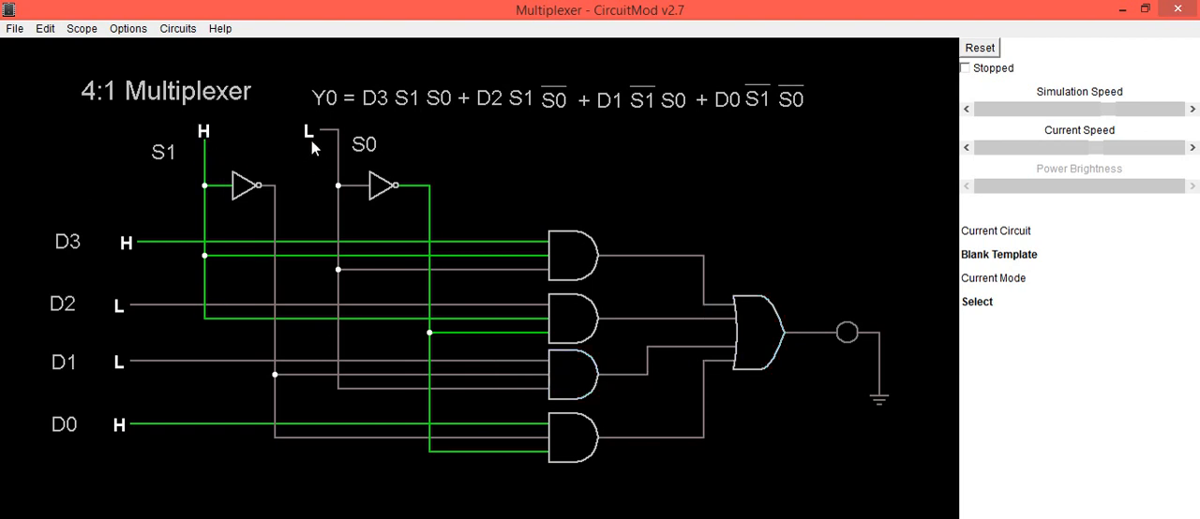
# Set S0 high so S1,S0 = H,H selects D3, then switch D3 low, darkening the lamp.
pyautogui.click(306, 131)
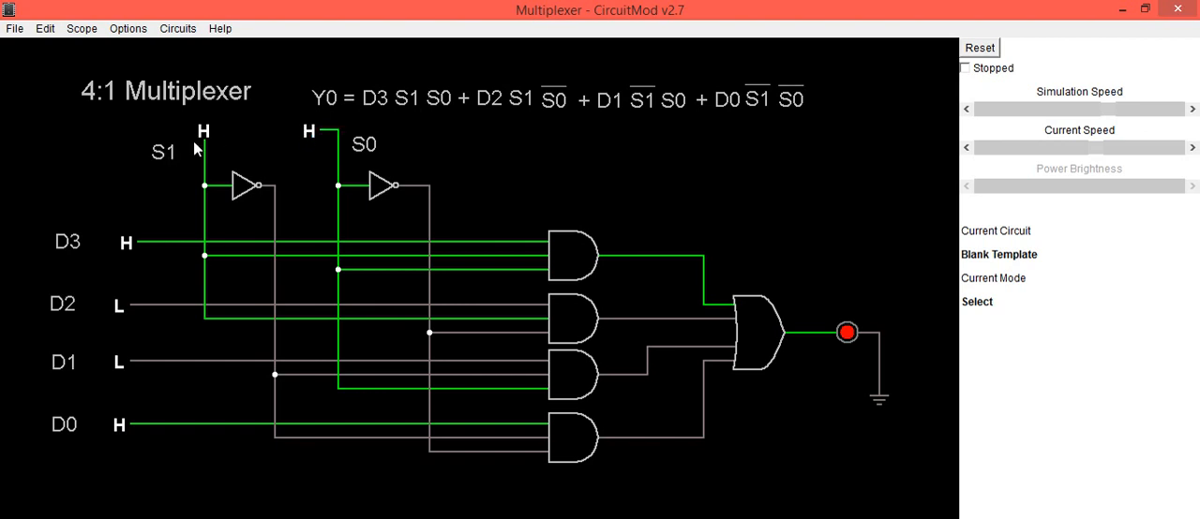
pyautogui.click(263, 242)
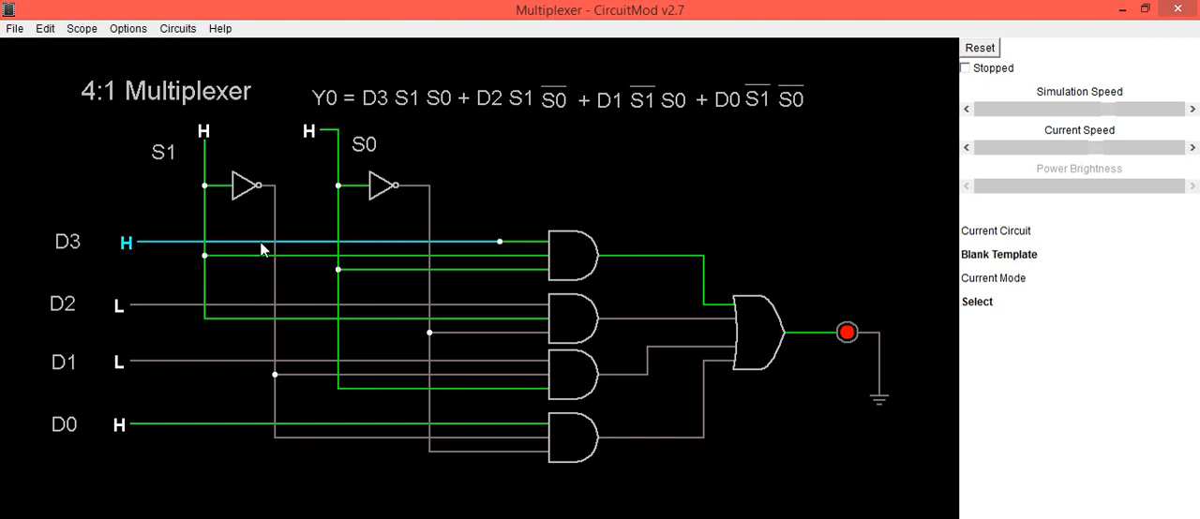
pyautogui.moveTo(303, 246)
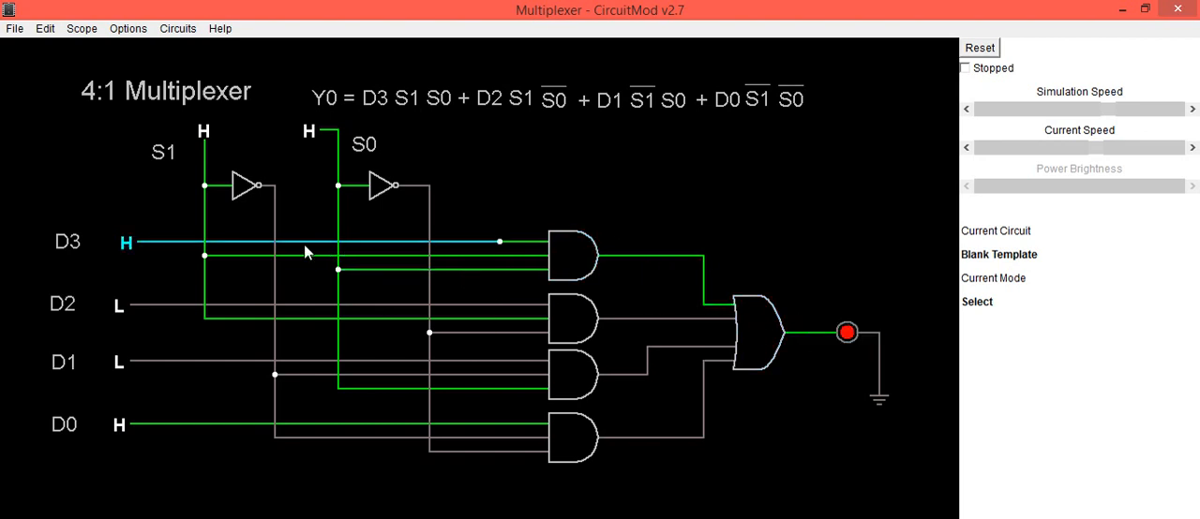
pyautogui.click(128, 244)
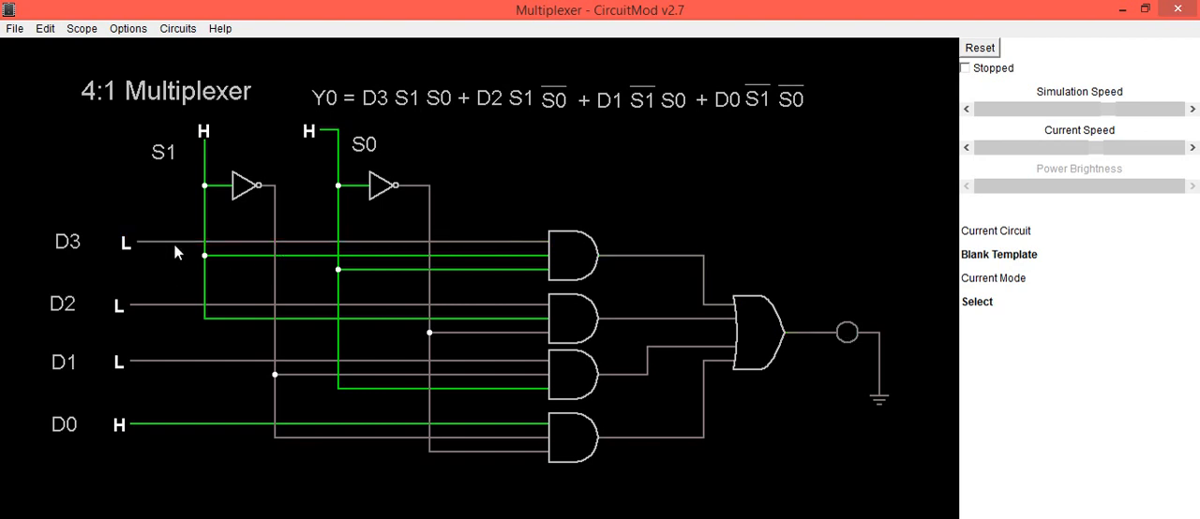
pyautogui.click(843, 334)
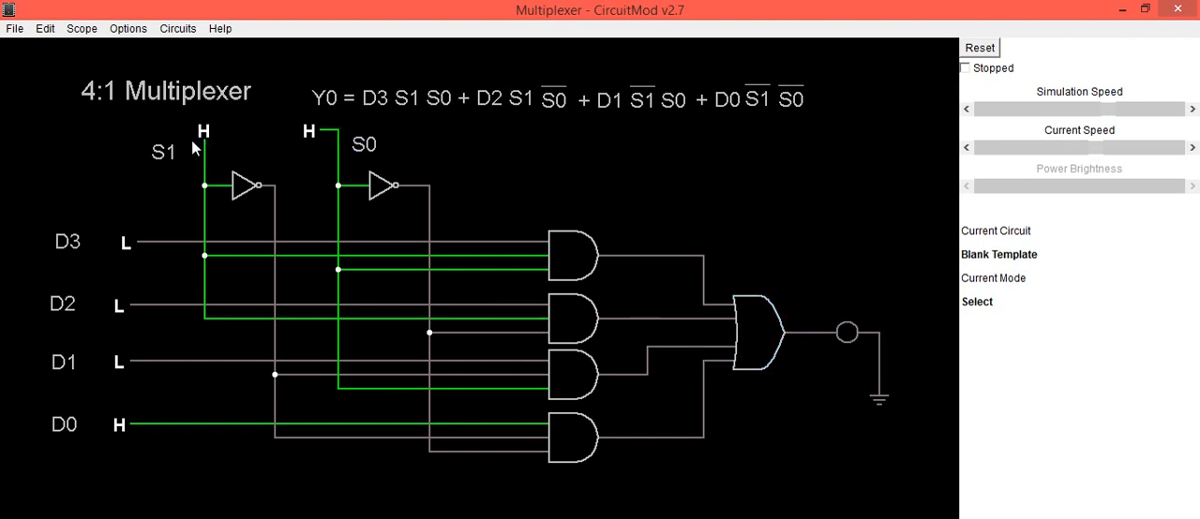
pyautogui.moveTo(203, 112)
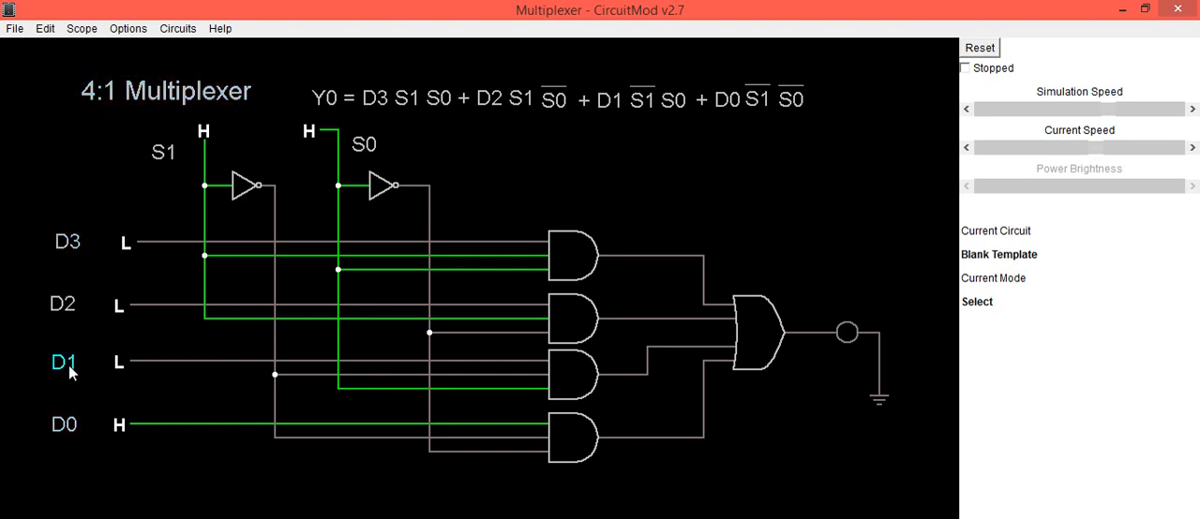
pyautogui.moveTo(79, 304)
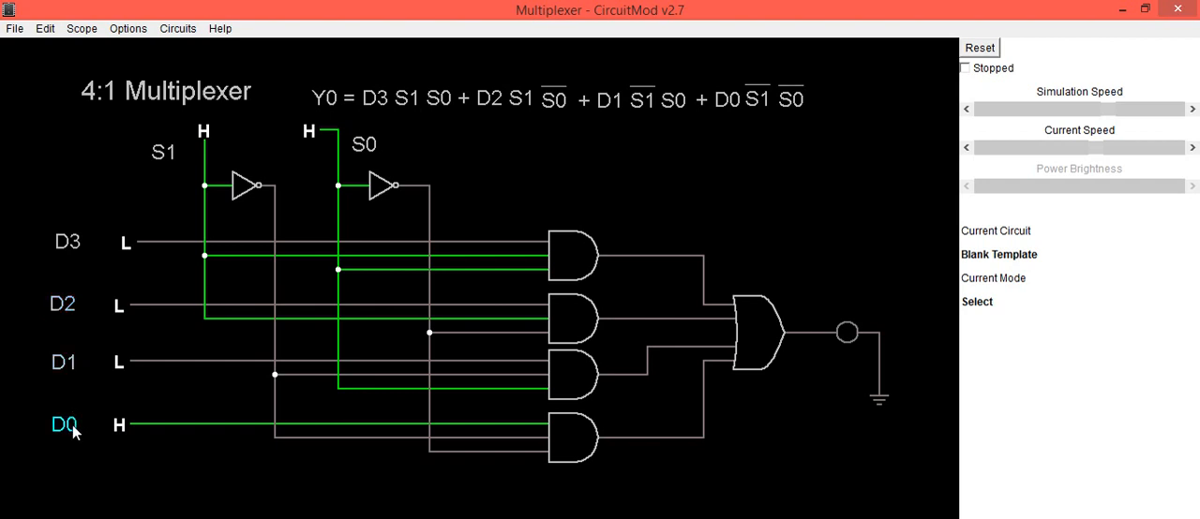
pyautogui.moveTo(194, 146)
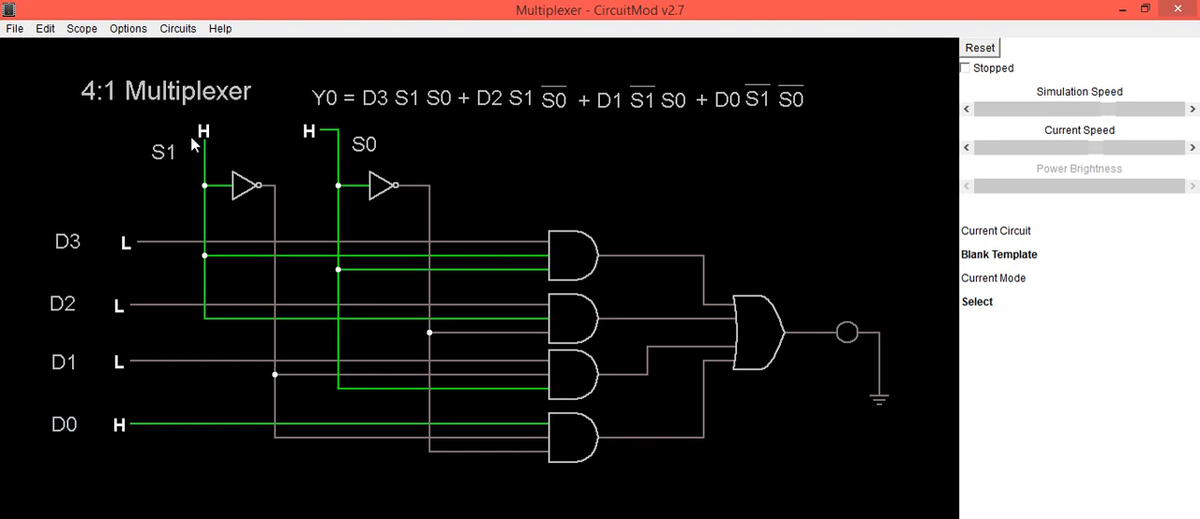
pyautogui.click(308, 132)
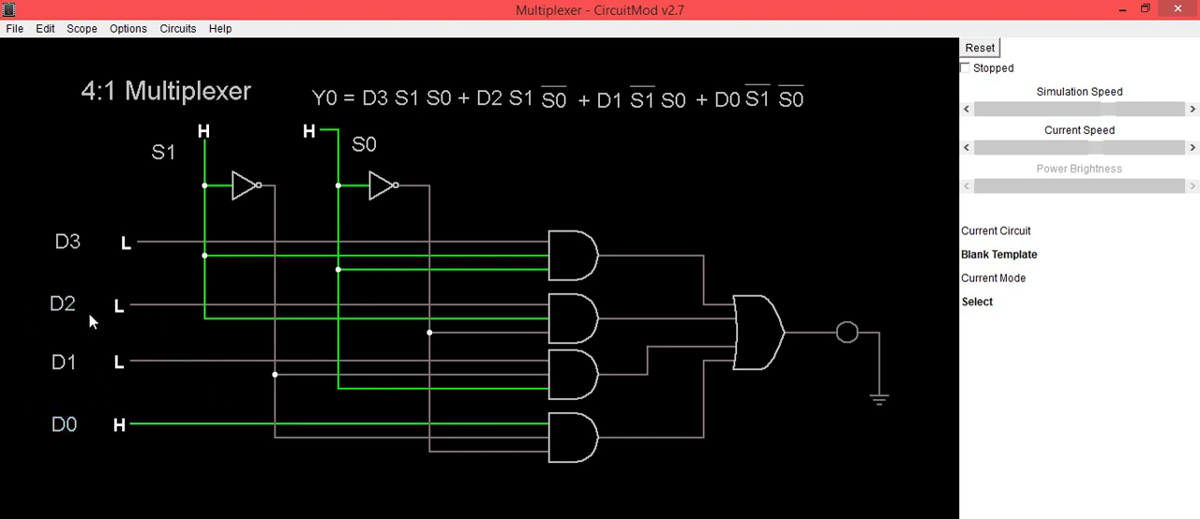
pyautogui.moveTo(312, 154)
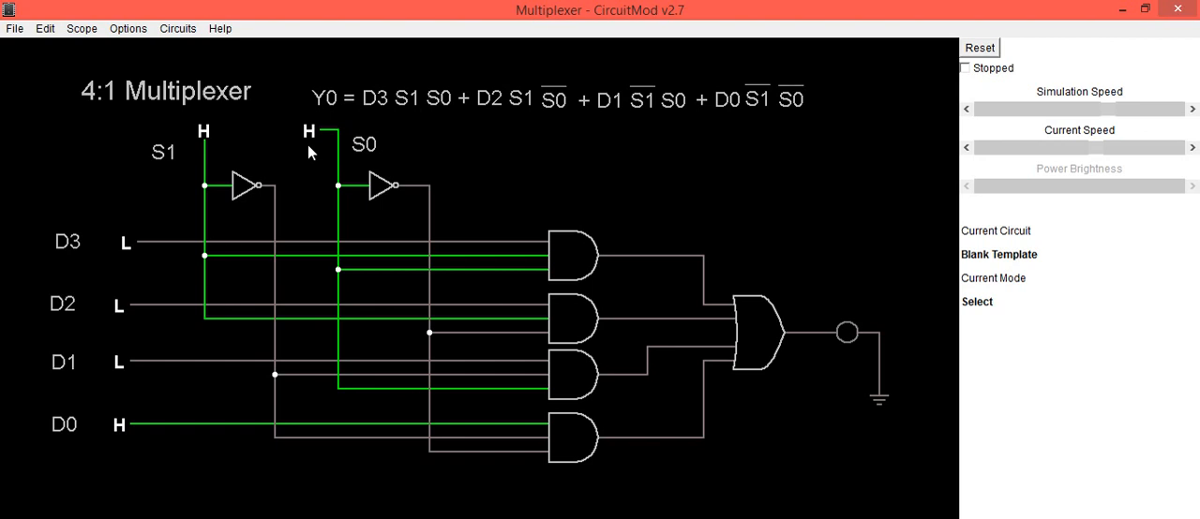
pyautogui.moveTo(302, 148)
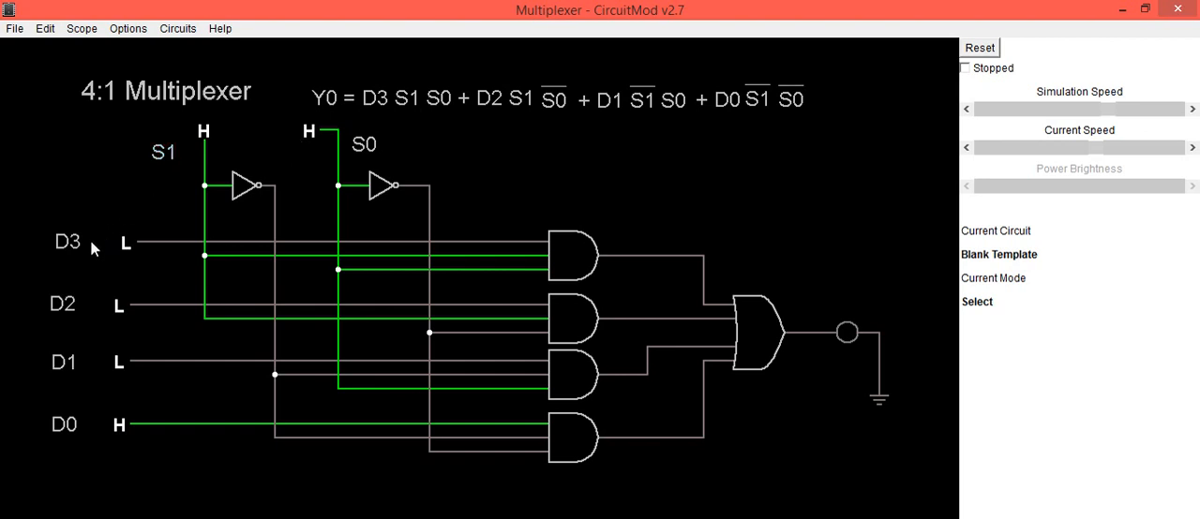
pyautogui.moveTo(82, 255)
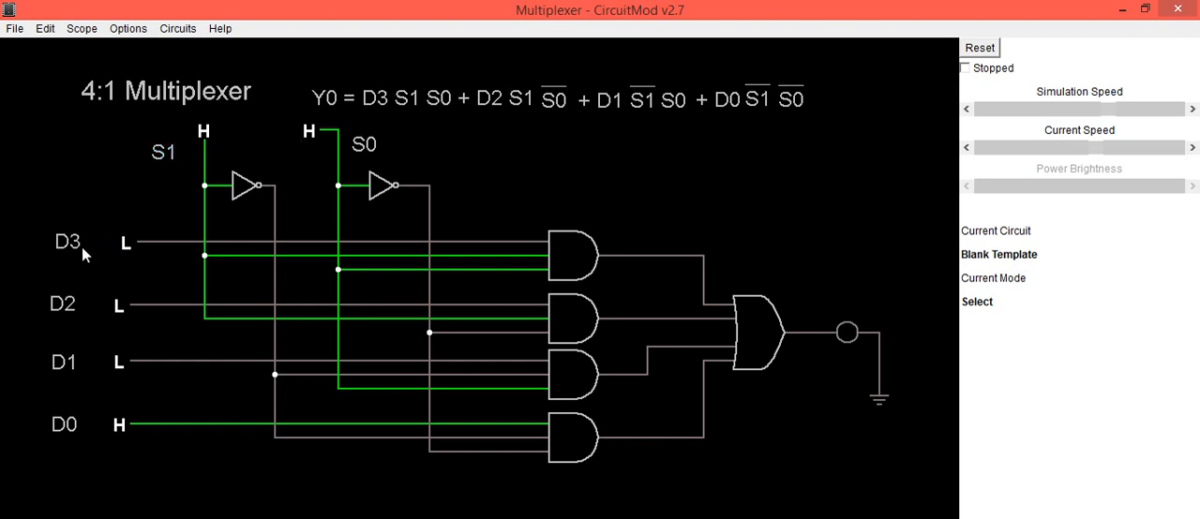
pyautogui.moveTo(825, 384)
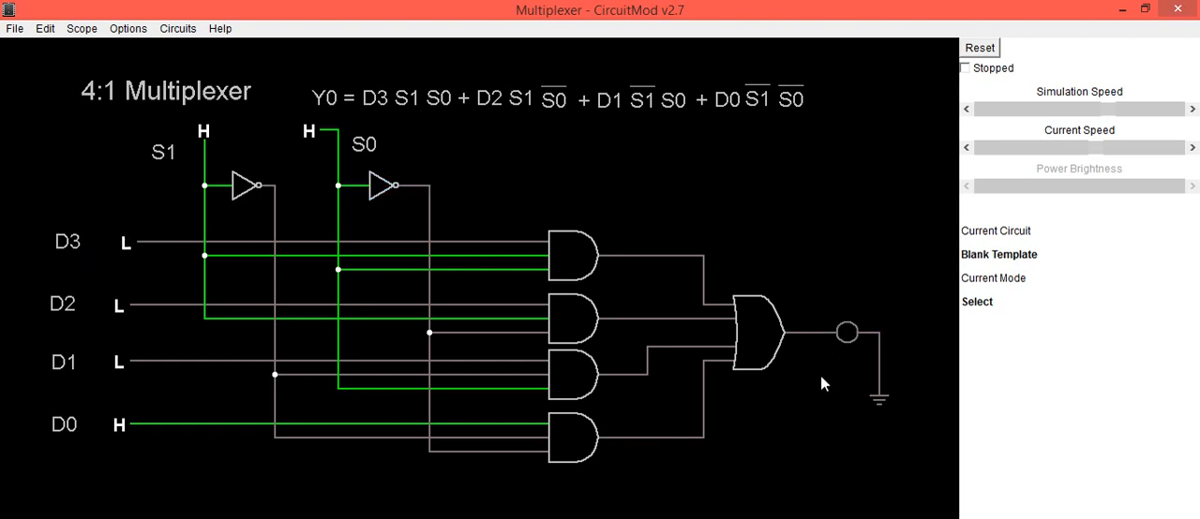
pyautogui.moveTo(750, 445)
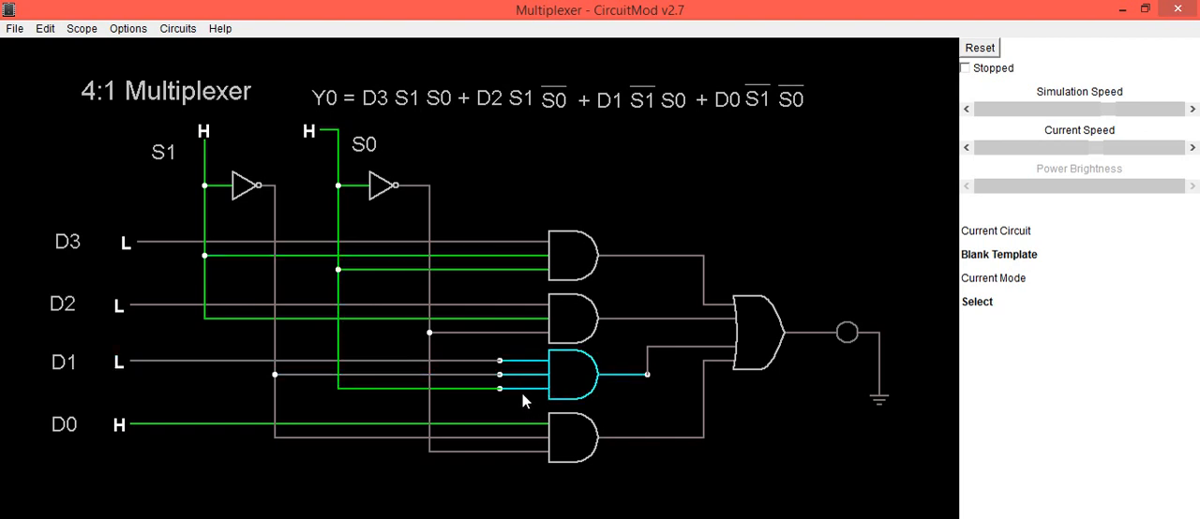
pyautogui.moveTo(524, 403)
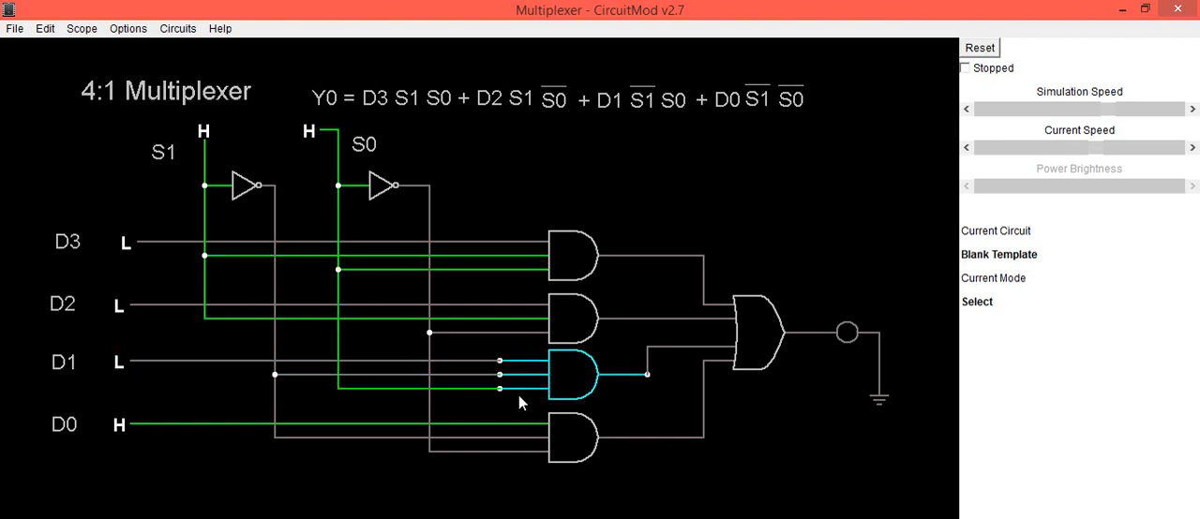